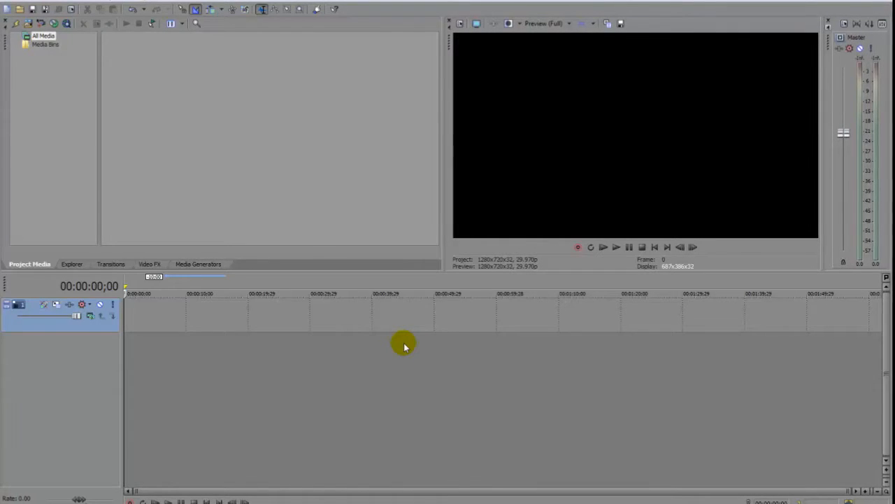
mouse_move(296, 302)
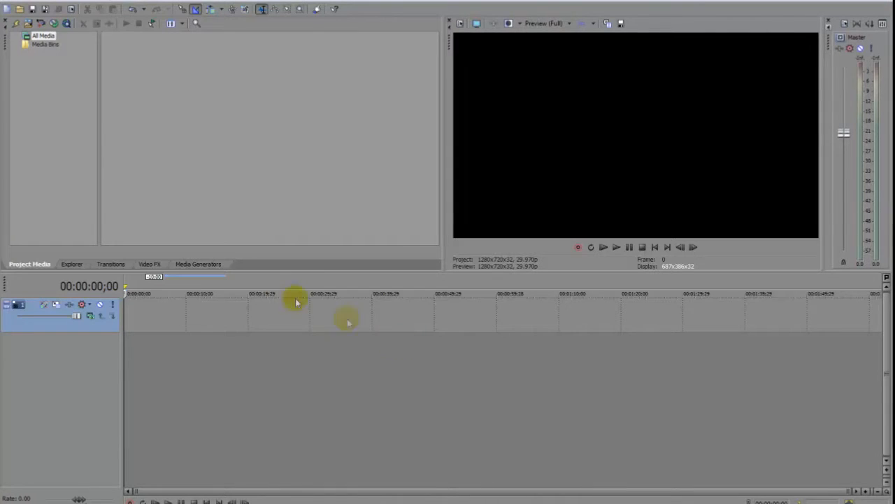
Select NewBlue Titler Pro - OpenFX in Media Generators and pick its Default preset
click(198, 264)
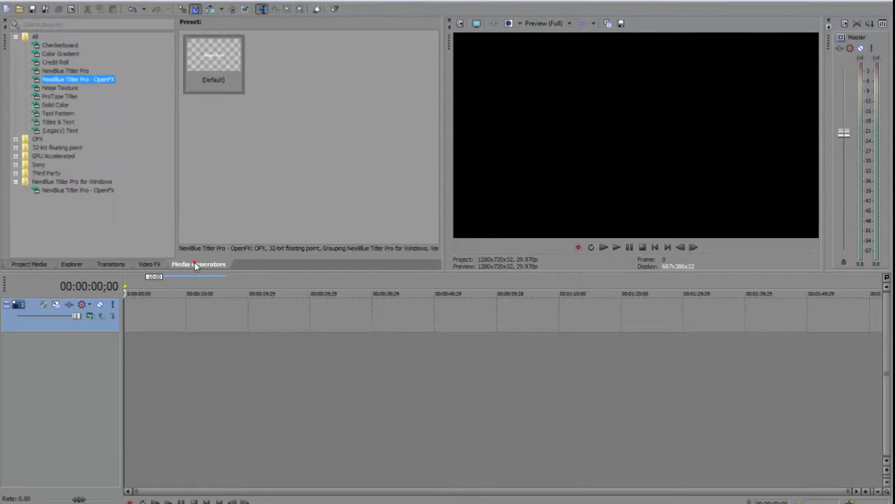
click(77, 79)
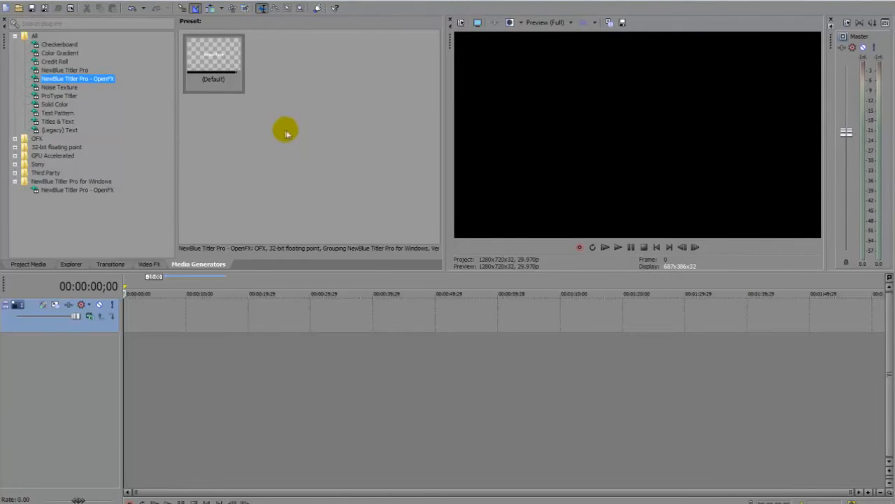
click(213, 60)
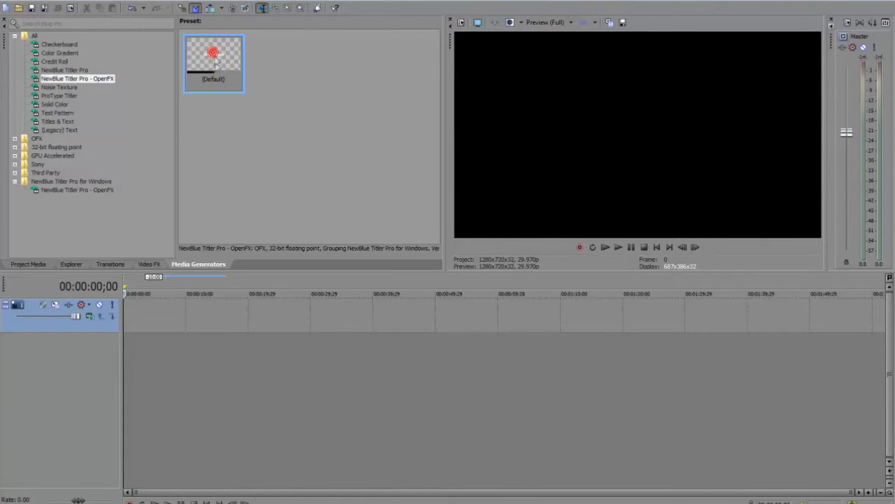
Open the Default preset in Titler Pro and enlarge the Enter Text paragraph
double_click(213, 61)
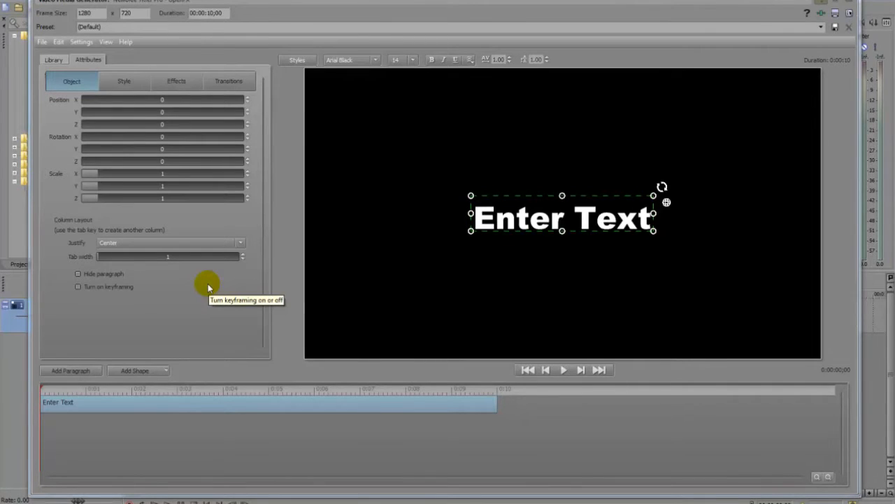
mouse_move(490, 318)
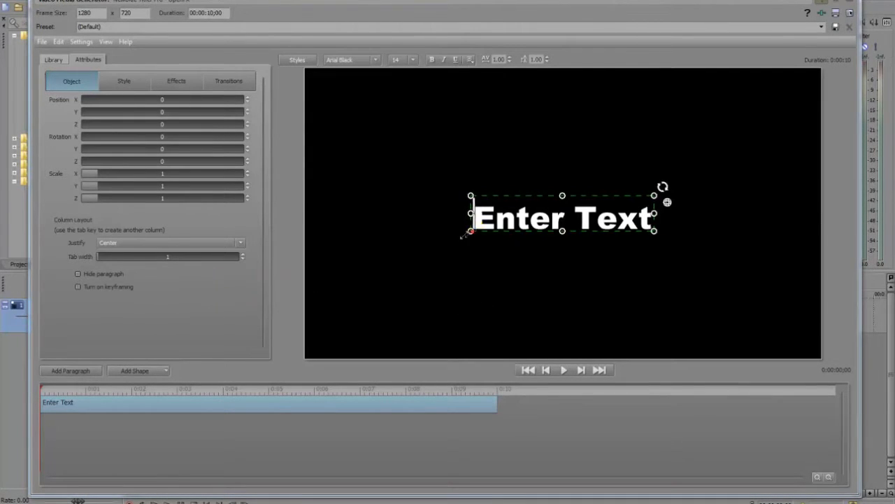
click(365, 400)
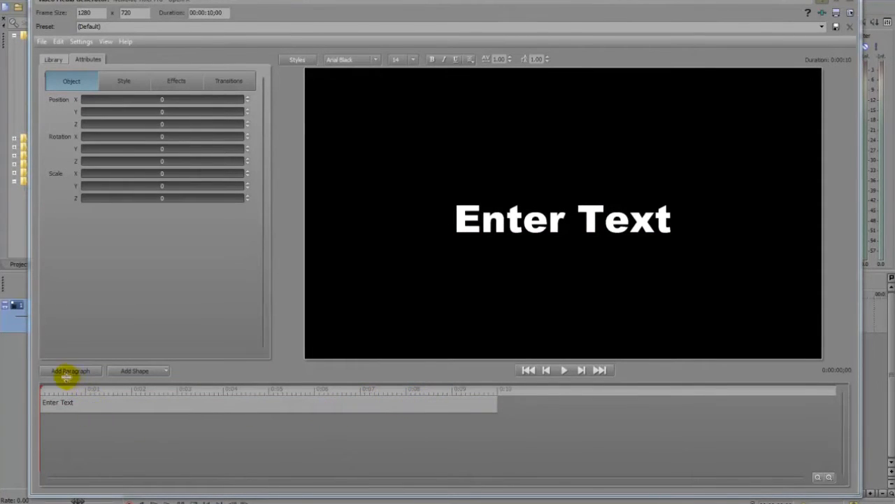
mouse_move(374, 426)
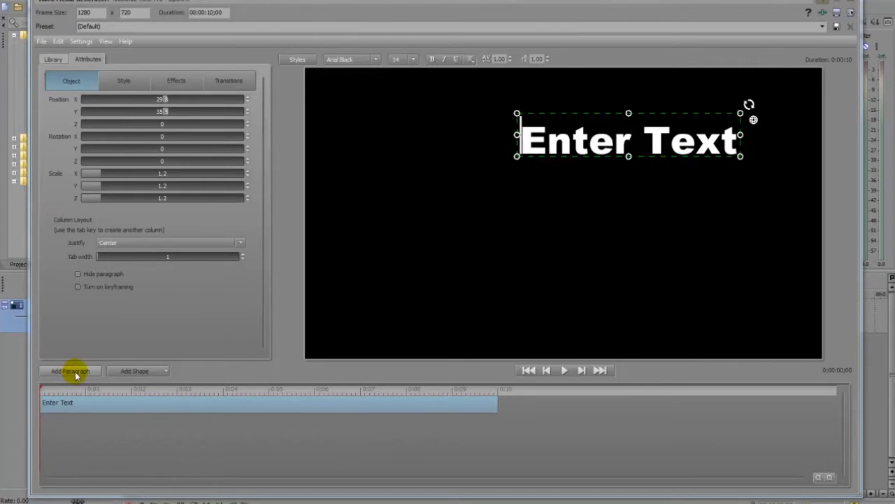
Add a second paragraph and change the upper paragraph's text to 'Extruded'
click(69, 371)
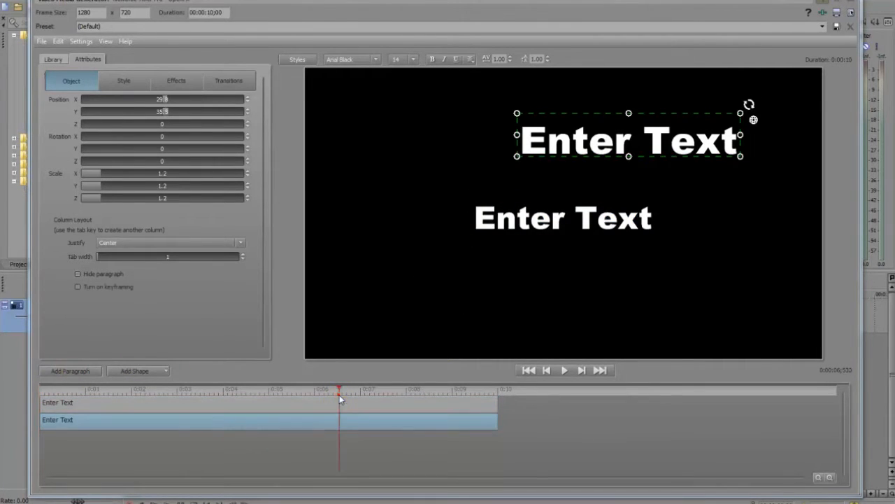
click(563, 218)
text(E)
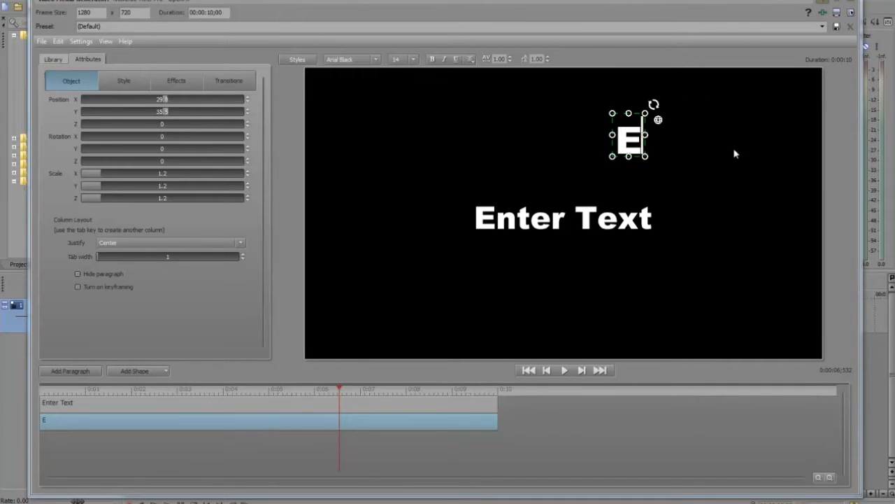
text(xtr)
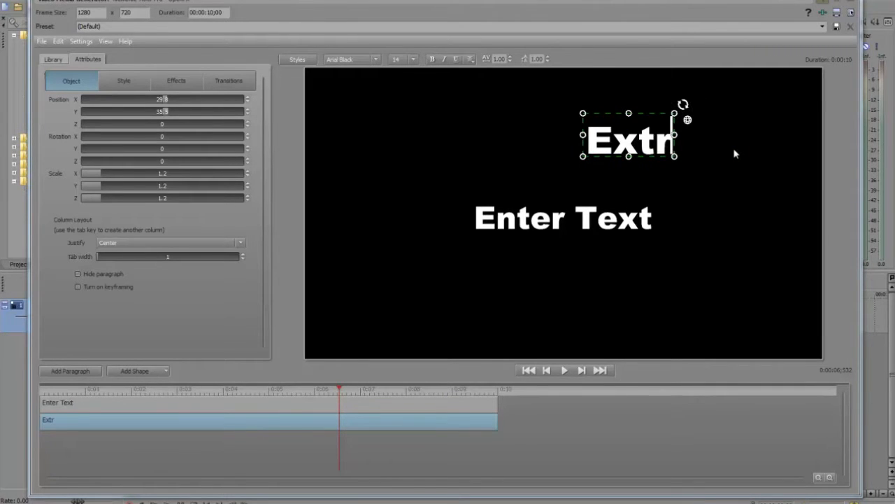
text(ude)
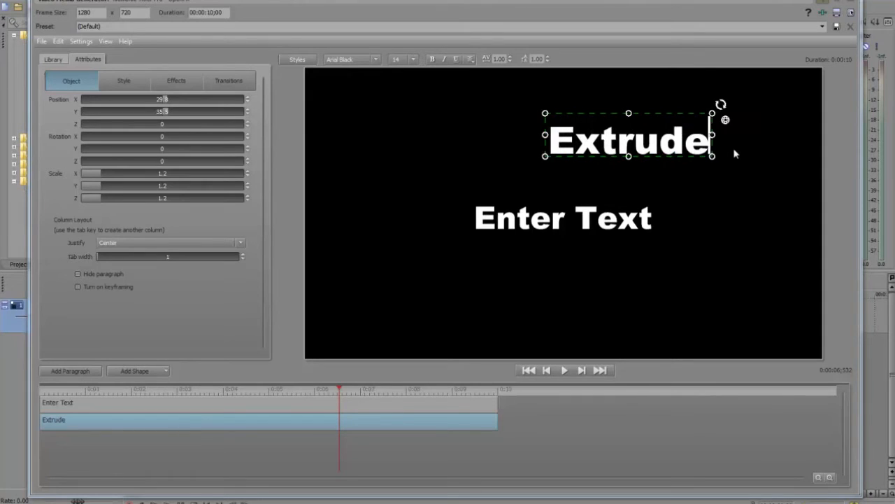
text(d)
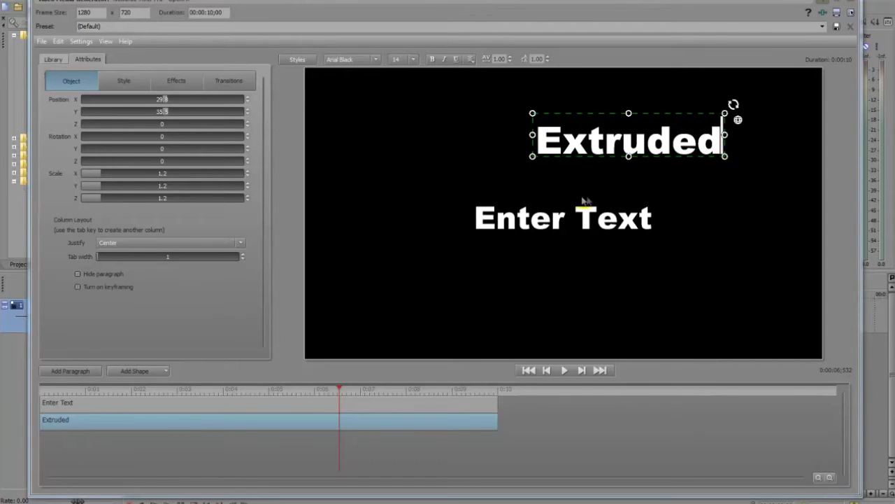
mouse_move(556, 217)
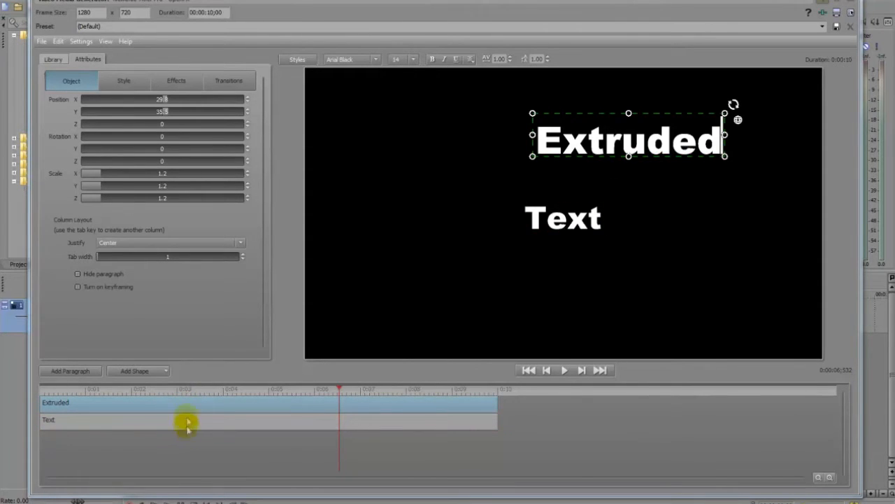
Reorder the paragraphs so Text comes first, and move Text toward the lower left
click(188, 420)
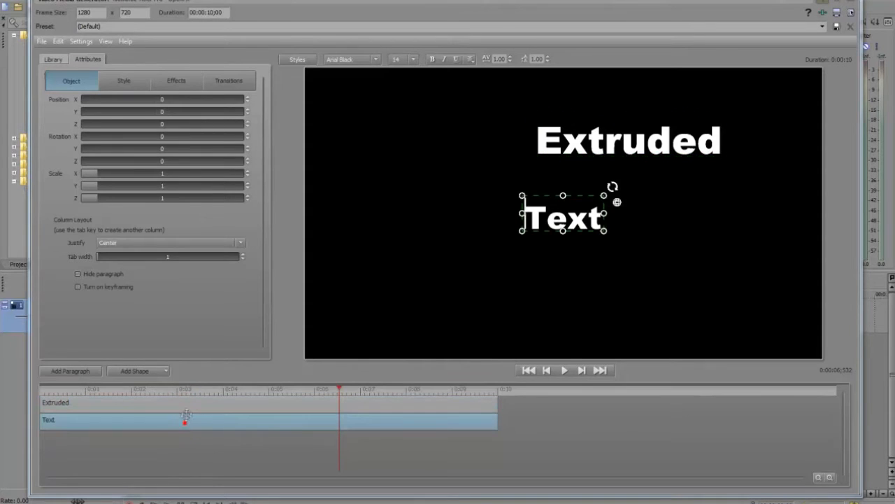
click(185, 411)
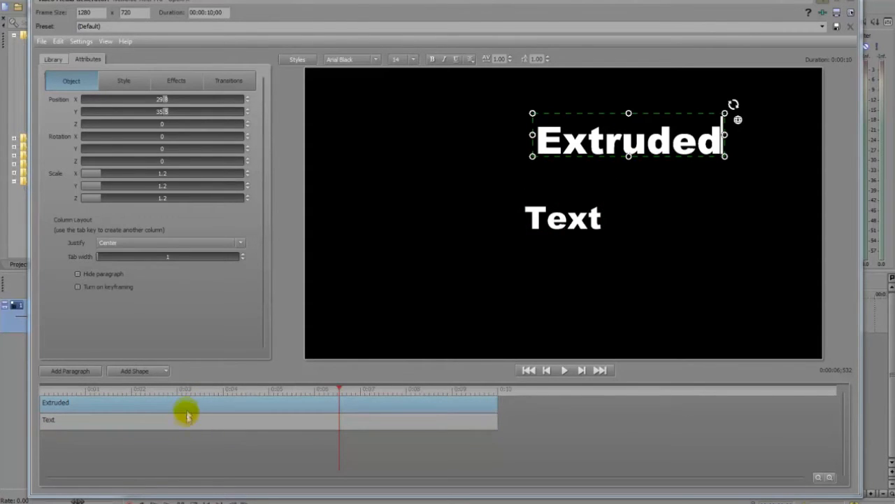
drag(188, 405, 187, 437)
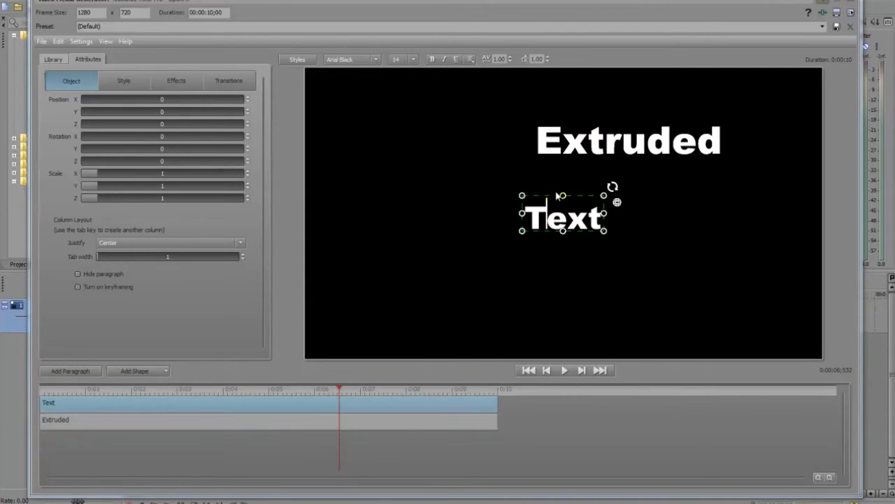
drag(563, 217, 419, 283)
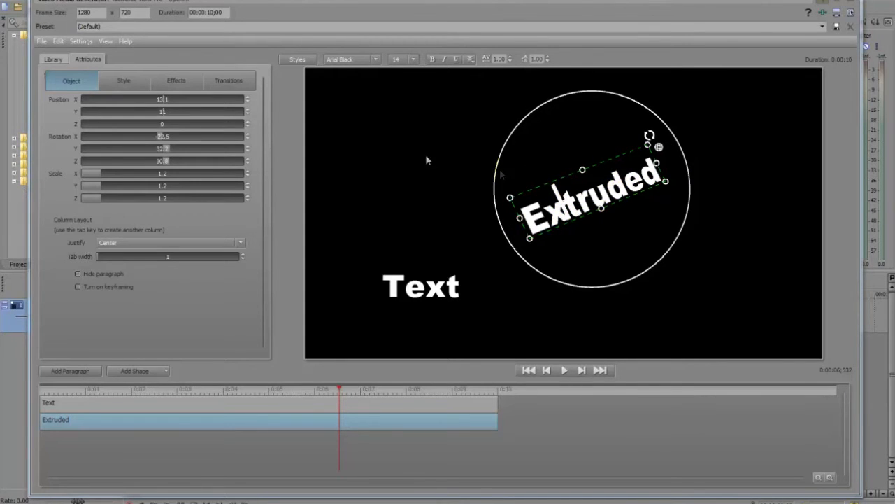
click(124, 80)
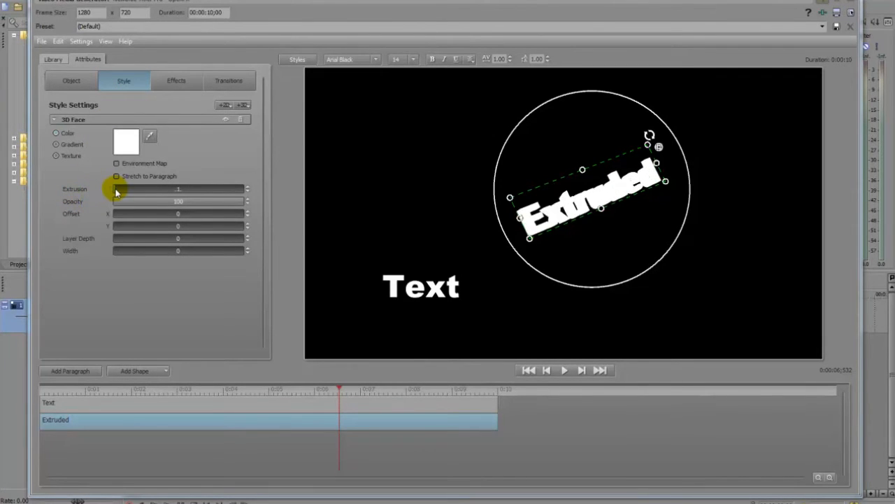
Change the Extruded word's face colour to purple
click(126, 139)
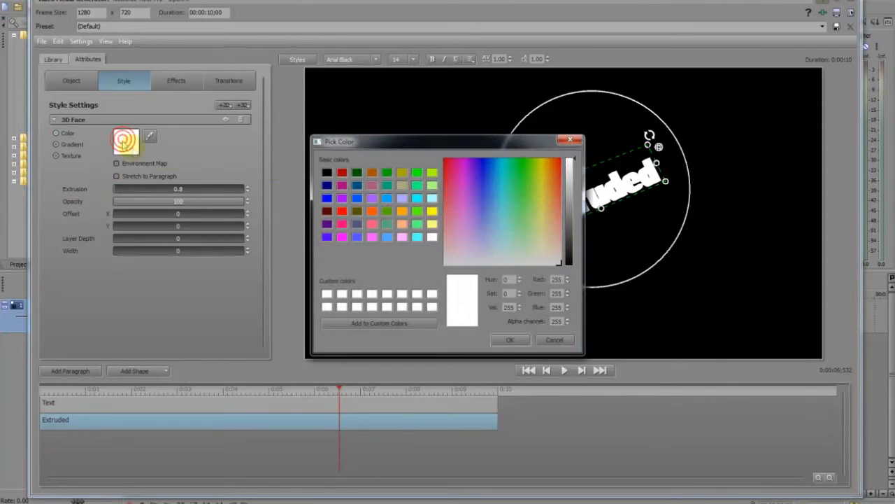
click(476, 162)
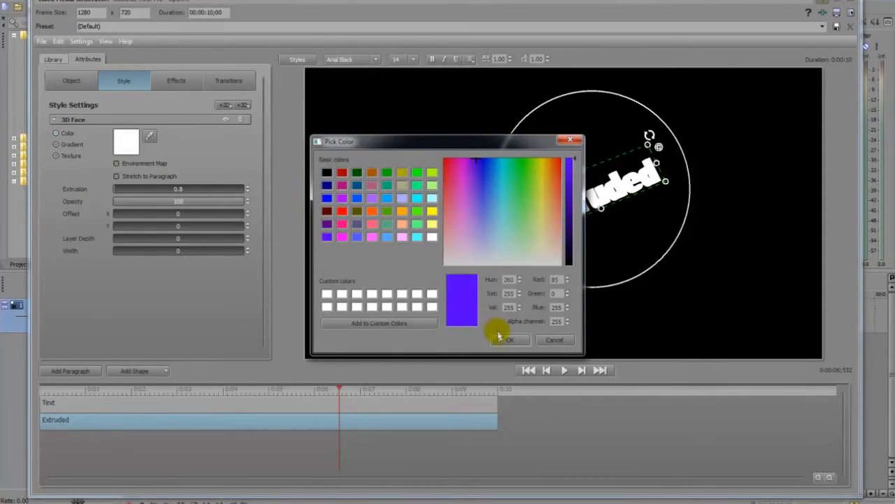
click(505, 339)
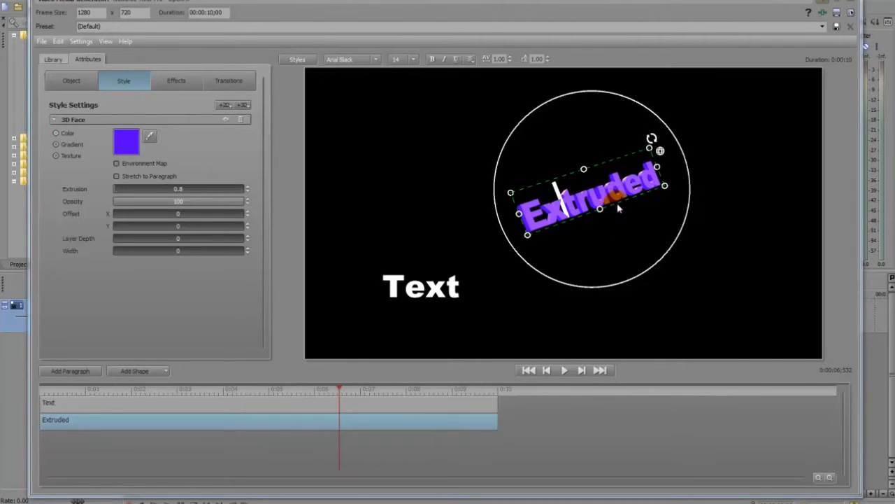
Rotate Extruded in 3D until it tilts gently upward to the right
drag(652, 138, 700, 185)
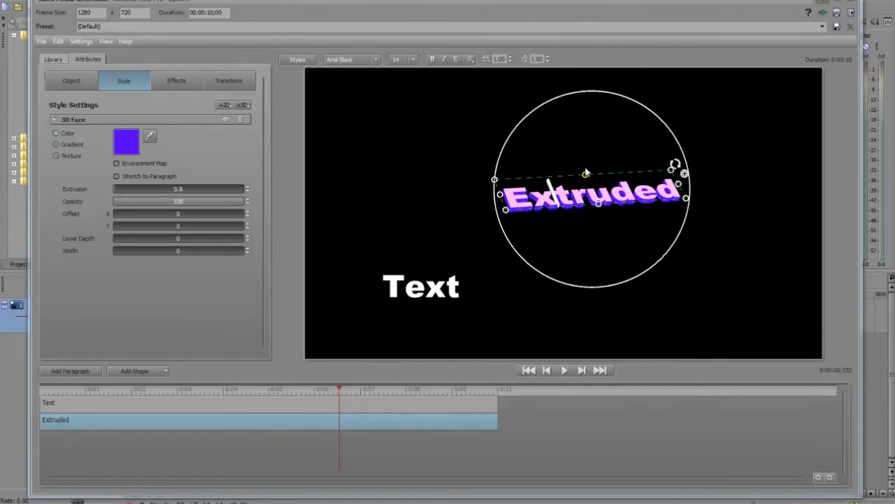
drag(675, 164, 687, 137)
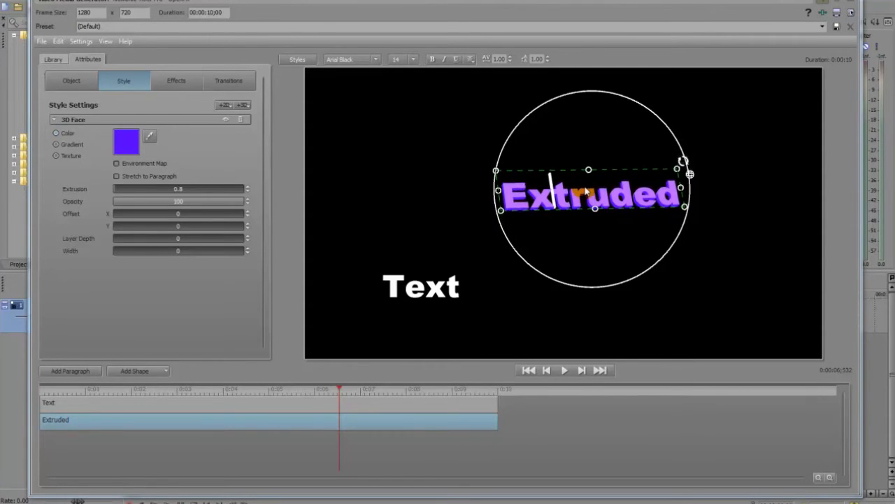
drag(689, 172, 678, 136)
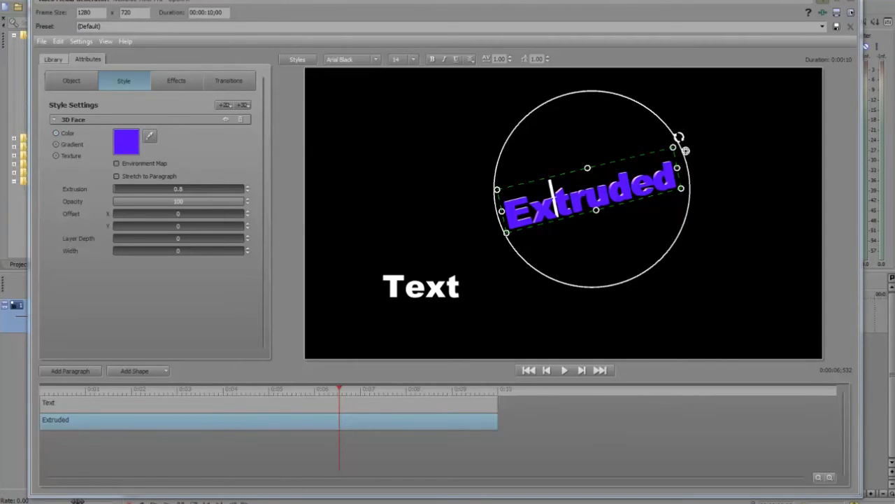
mouse_move(56, 157)
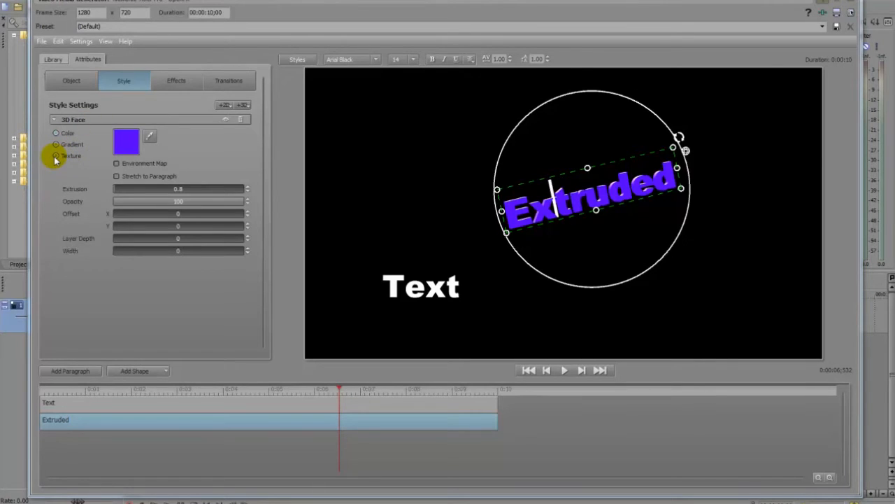
mouse_move(56, 155)
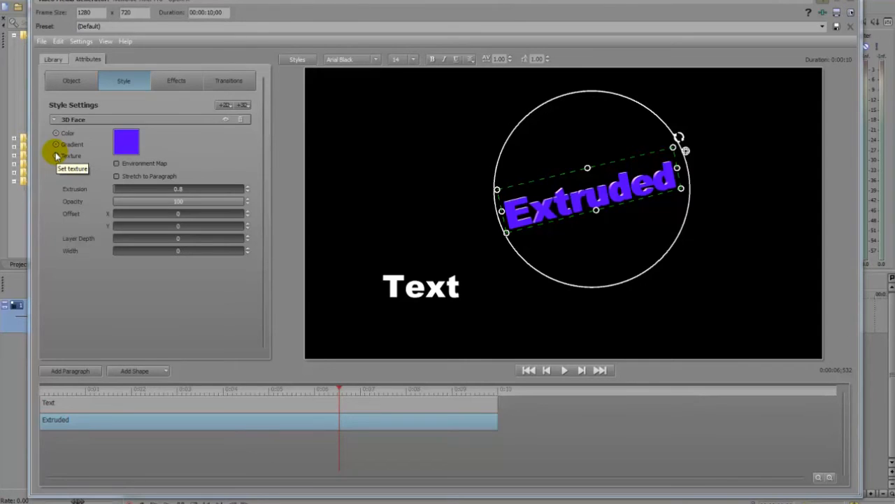
mouse_move(100, 169)
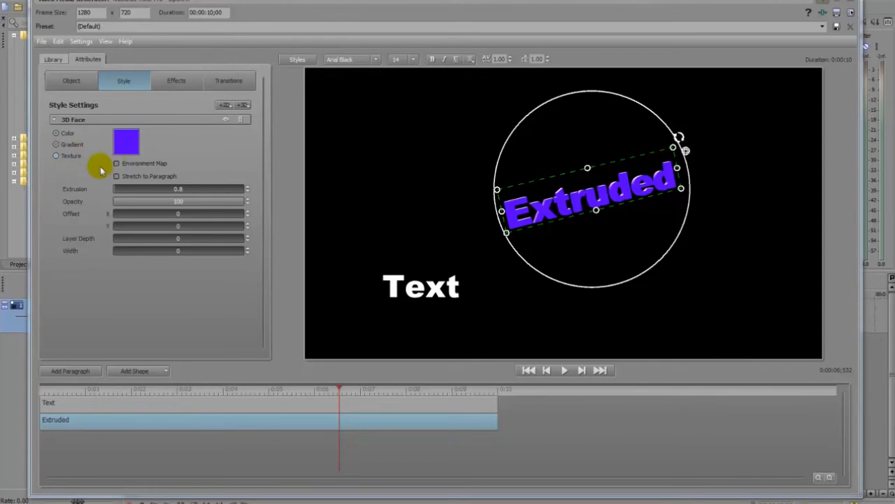
Texture the Extruded face with MARBLE2.JPG and enable Environment Map
click(127, 142)
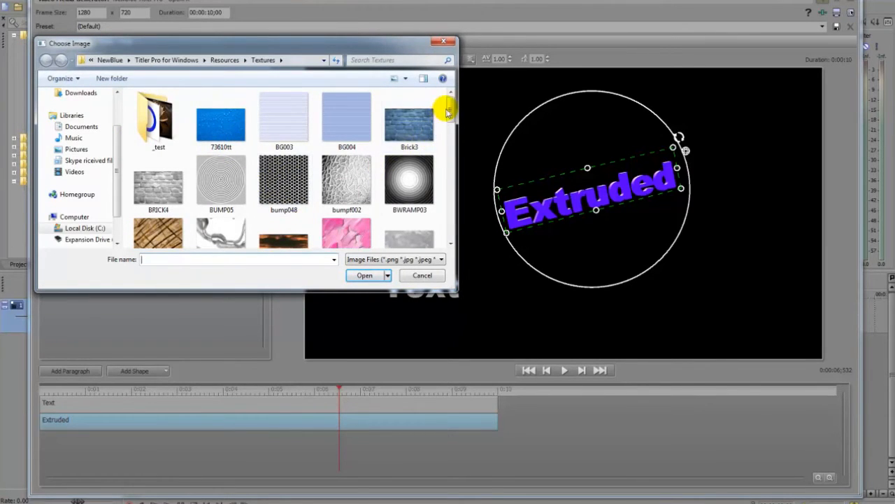
scroll(down, 3)
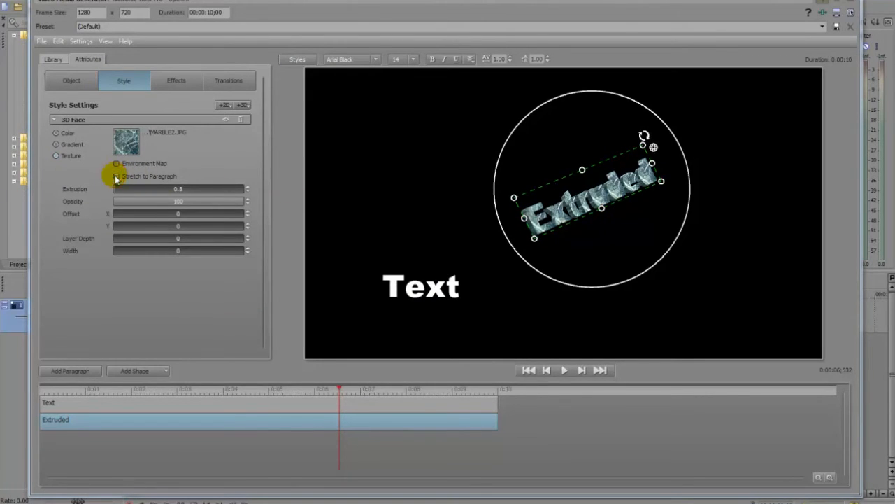
click(116, 163)
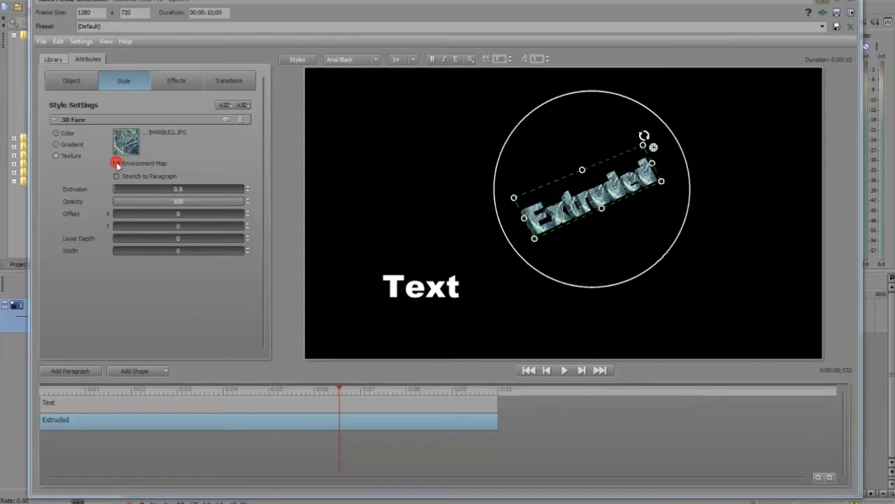
click(117, 163)
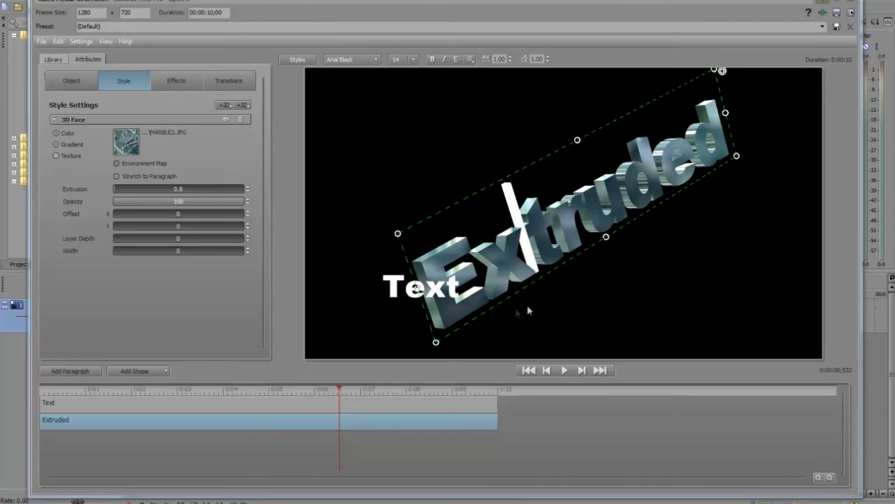
mouse_move(654, 280)
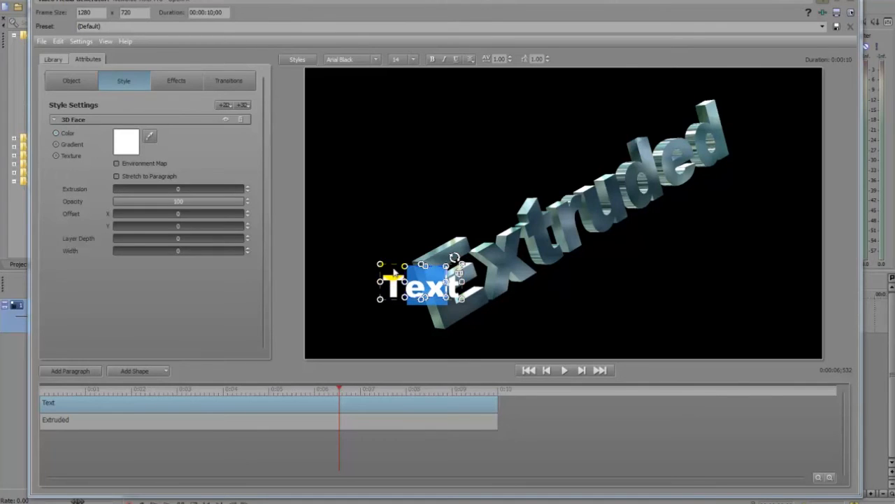
Move Text to the right of Extruded and rotate it to match Extruded's tilt
drag(420, 284, 475, 154)
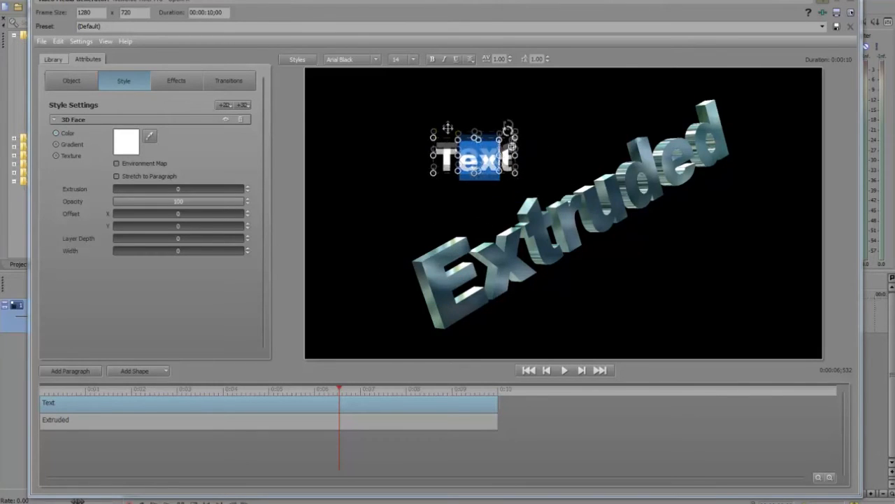
drag(472, 154, 703, 241)
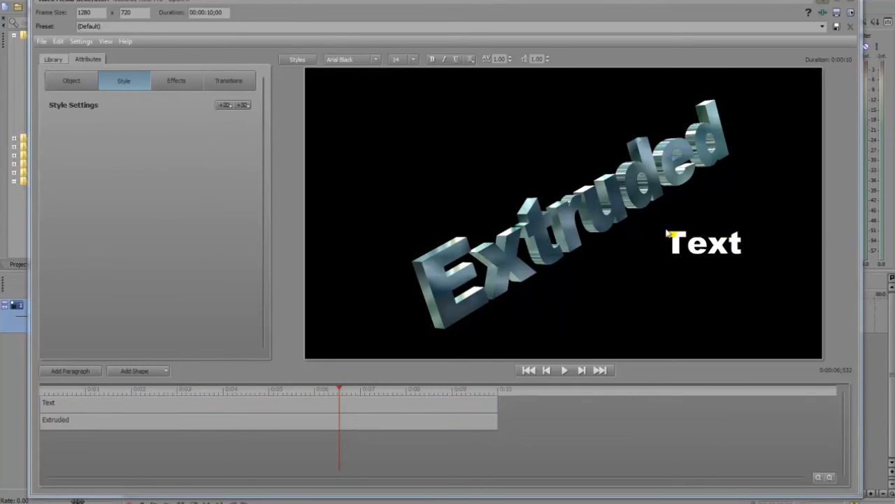
click(703, 242)
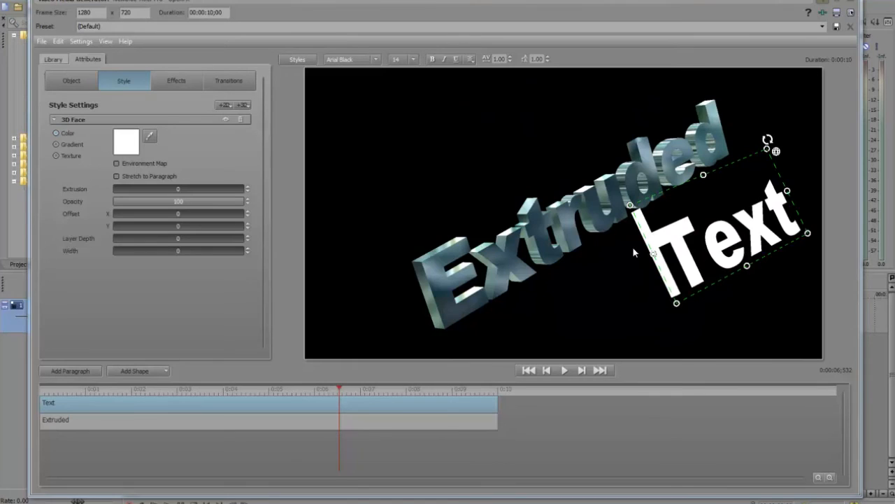
mouse_move(724, 209)
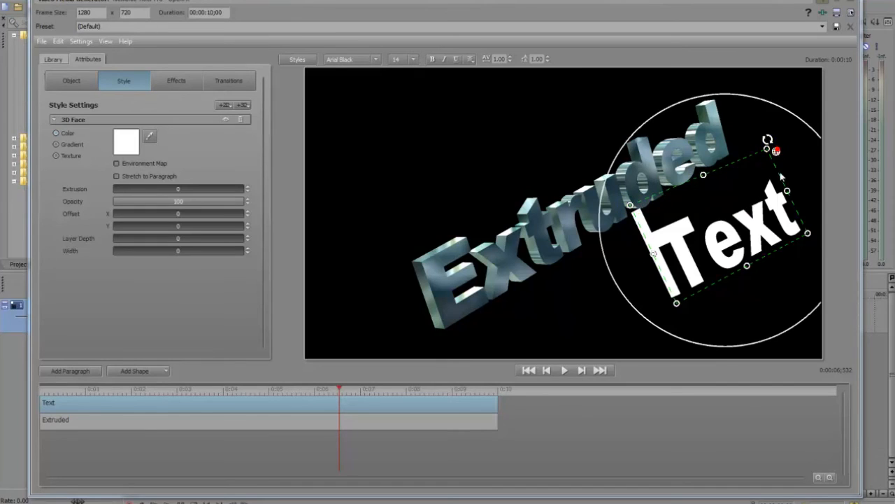
drag(775, 151, 762, 154)
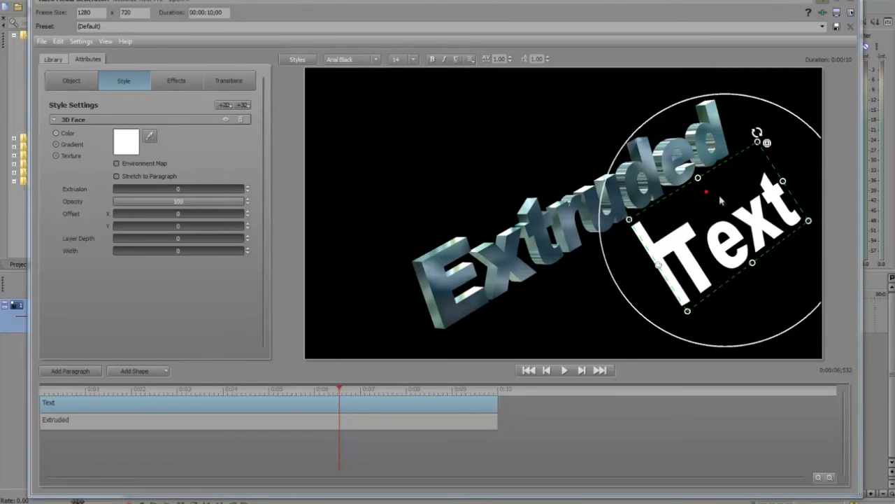
drag(757, 133, 749, 126)
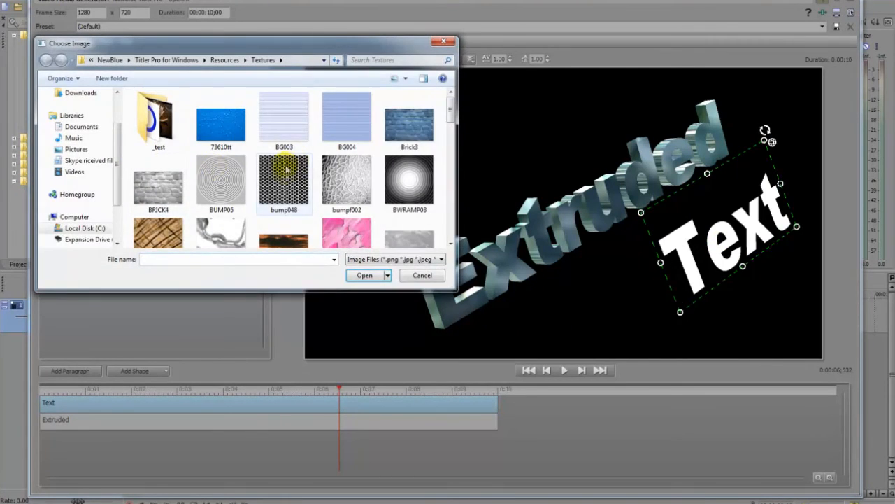
Texture Text with Brick3.jpg, set Extrusion to 0.6, and deselect
click(364, 275)
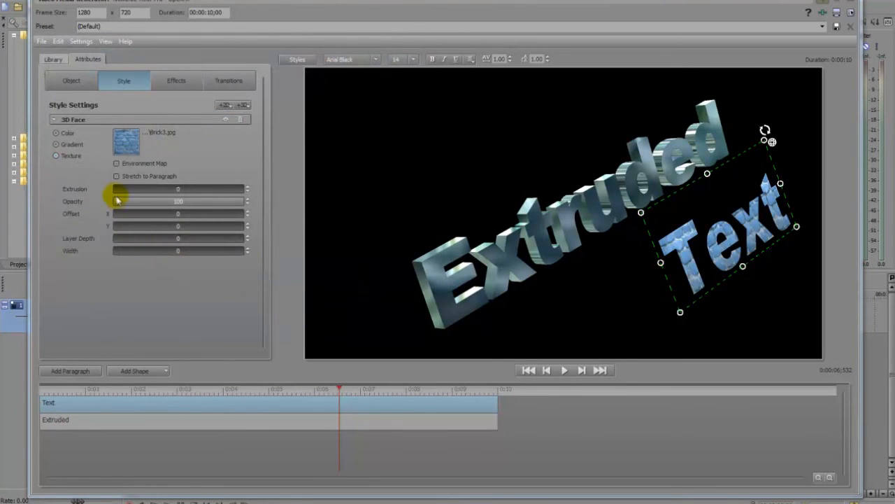
drag(115, 188, 178, 188)
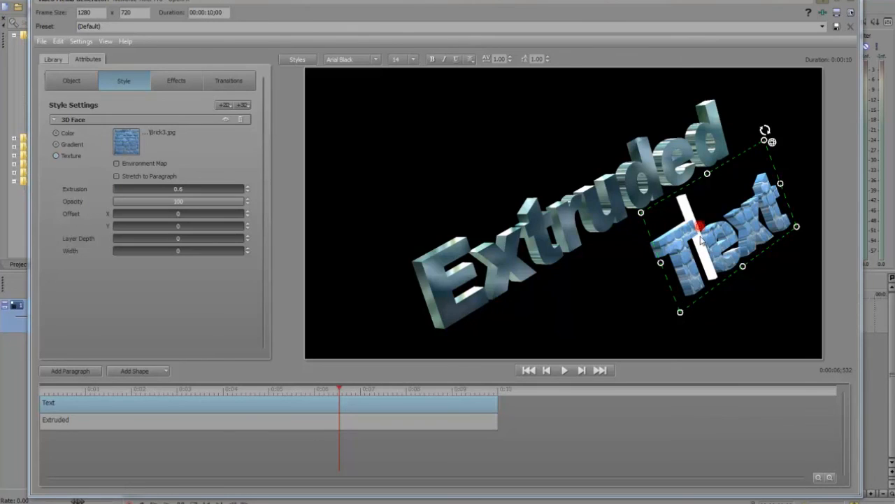
click(647, 271)
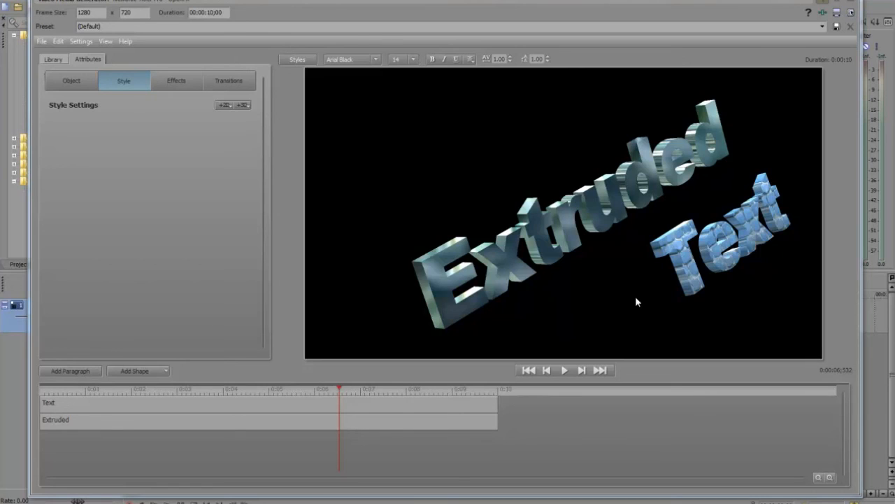
mouse_move(642, 301)
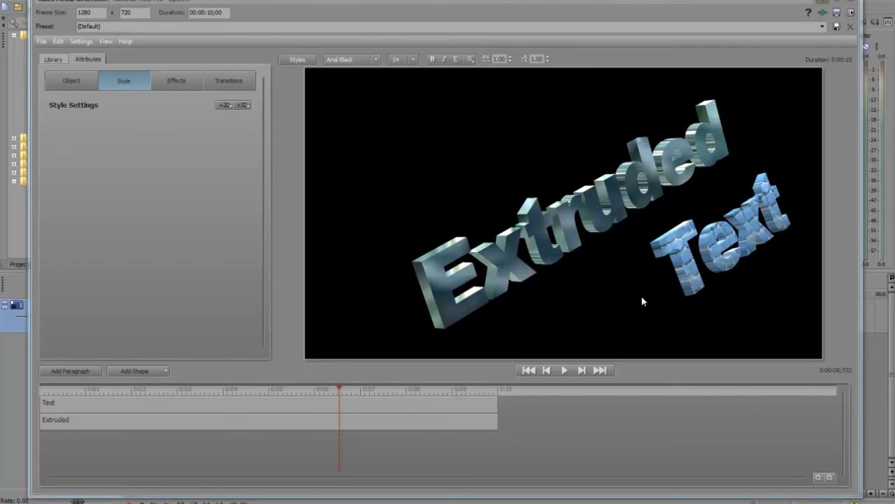